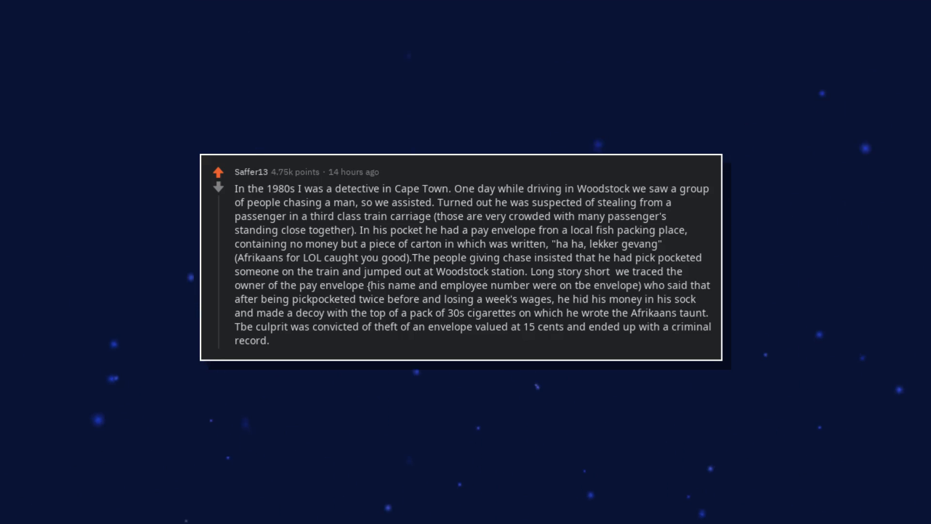
pyautogui.write(". Can't recall what the sentence was,")
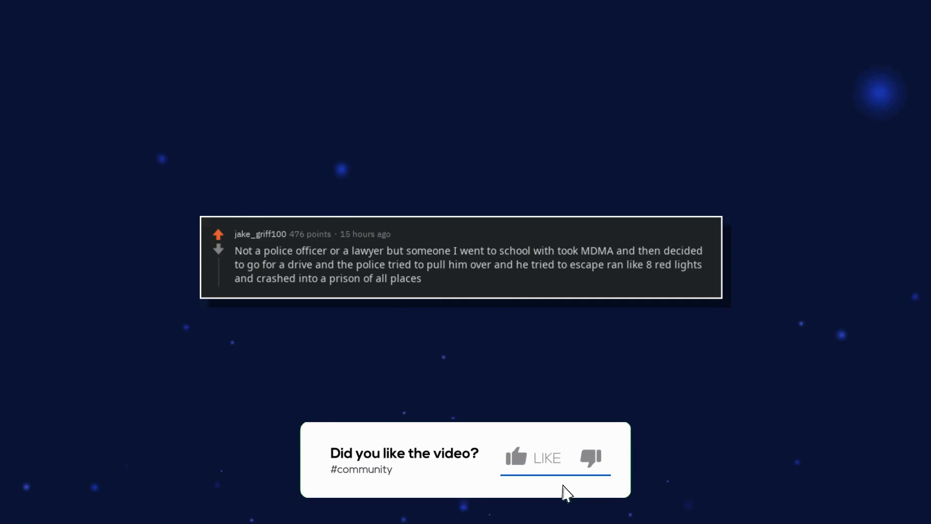
pyautogui.click(532, 457)
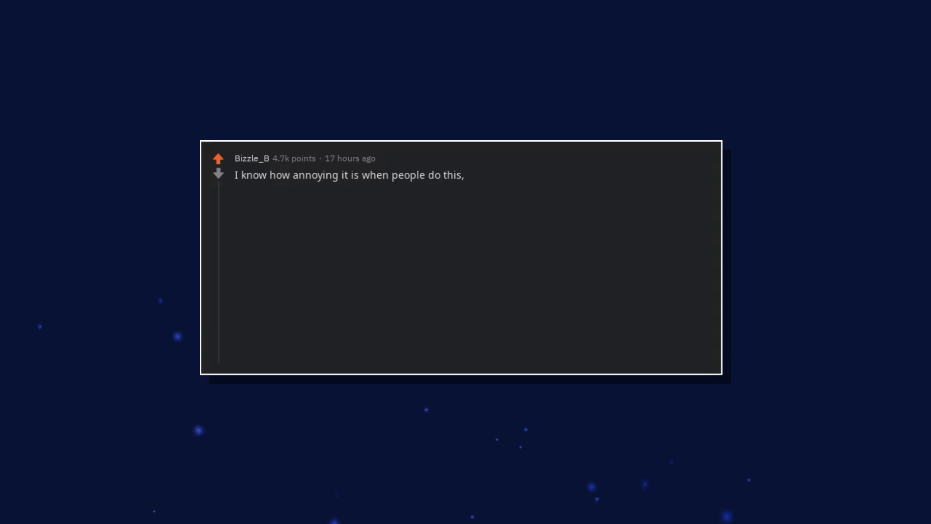
pyautogui.write("but I'm not a lawyer or a police officer,")
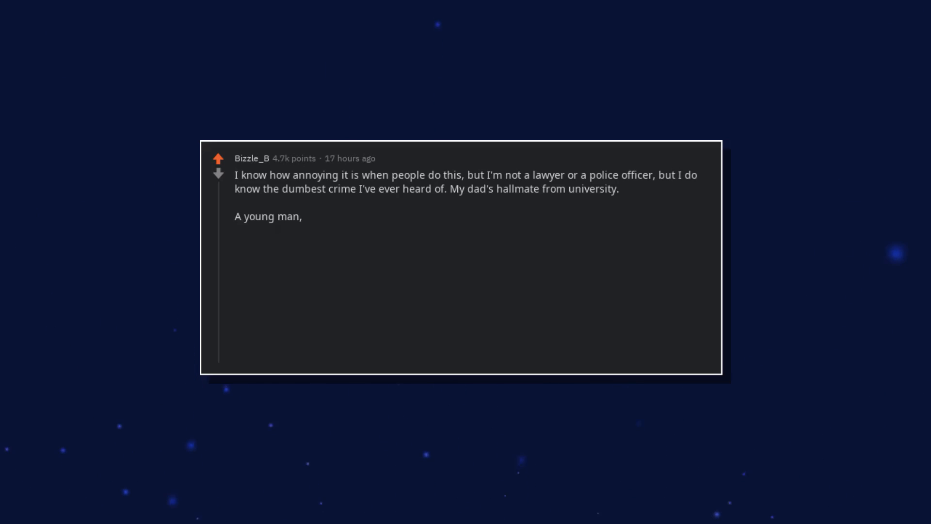
pyautogui.write('walking home from a night out, passed a bus depot and decided to take a bus for a spin,')
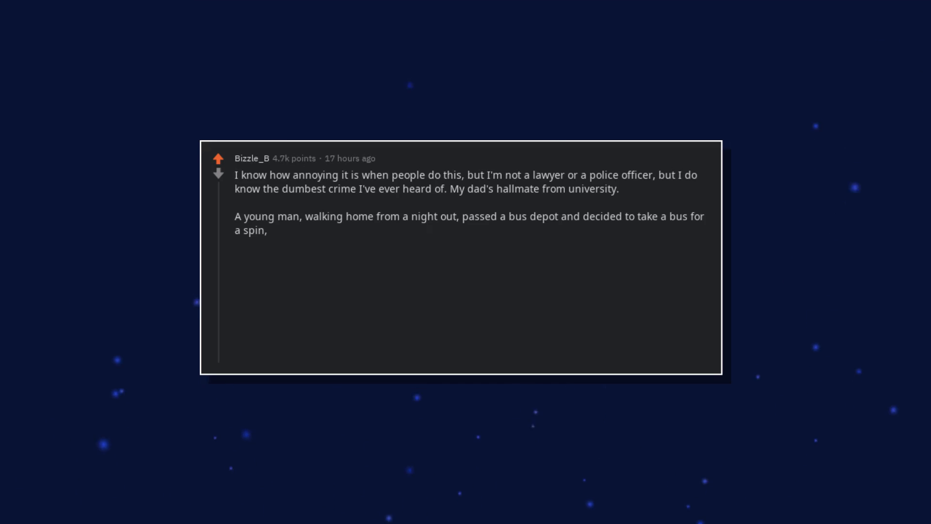
pyautogui.write('help people get home etc.')
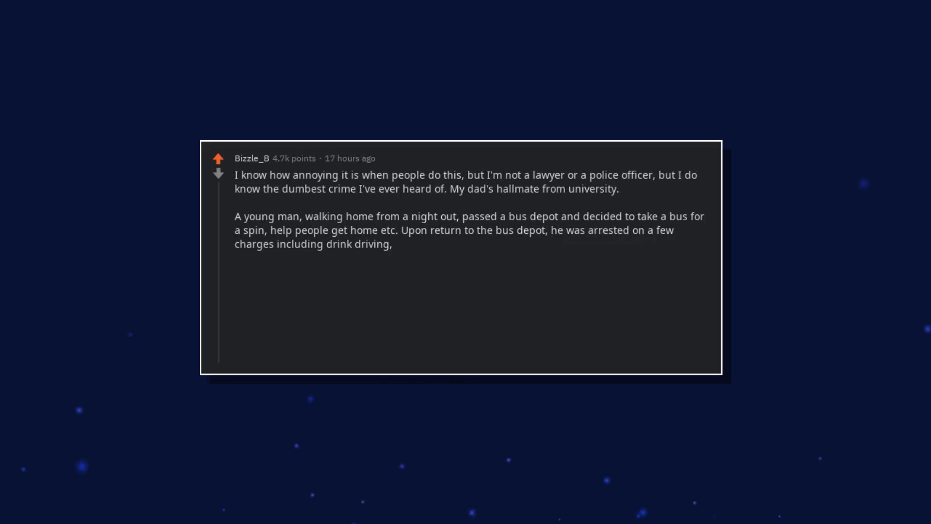
pyautogui.write('endangering the public, and a weird form of theft as he')
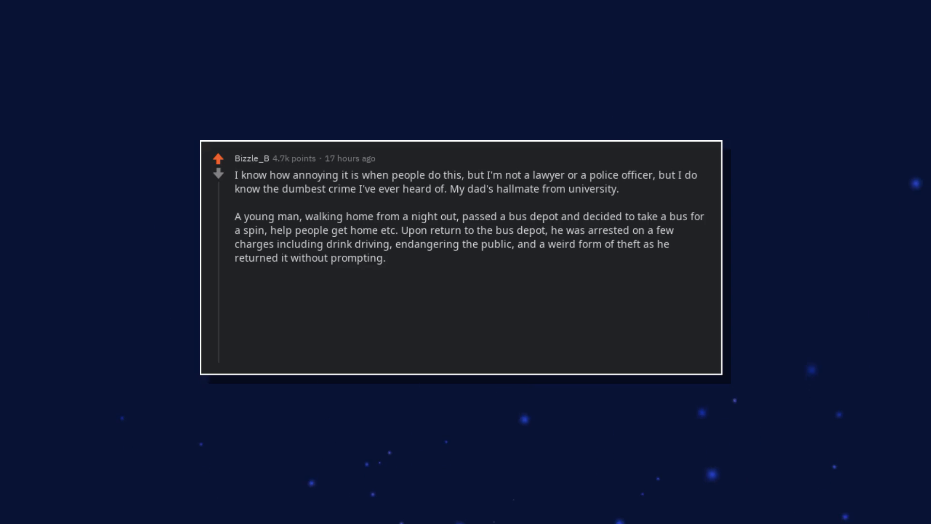
pyautogui.write('Following the charges,')
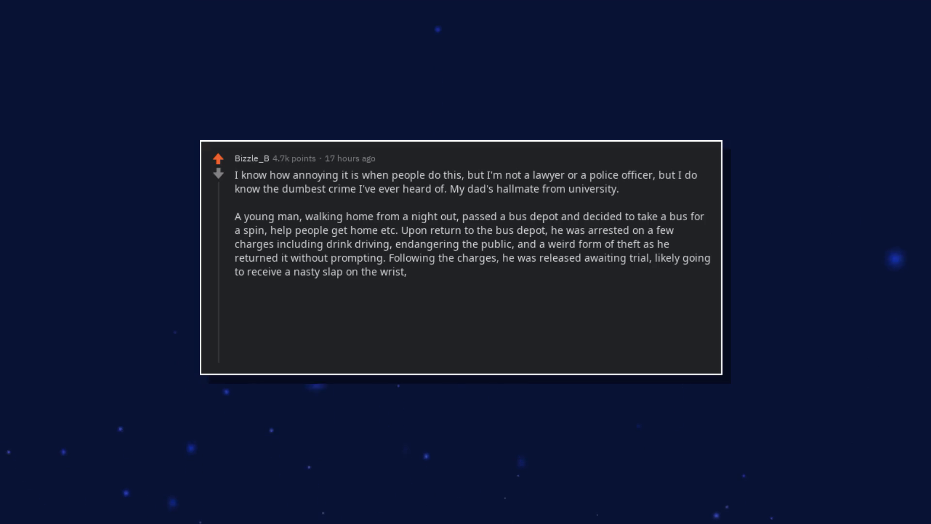
pyautogui.write('some fines, maybe a short prison stay, and a suspension of')
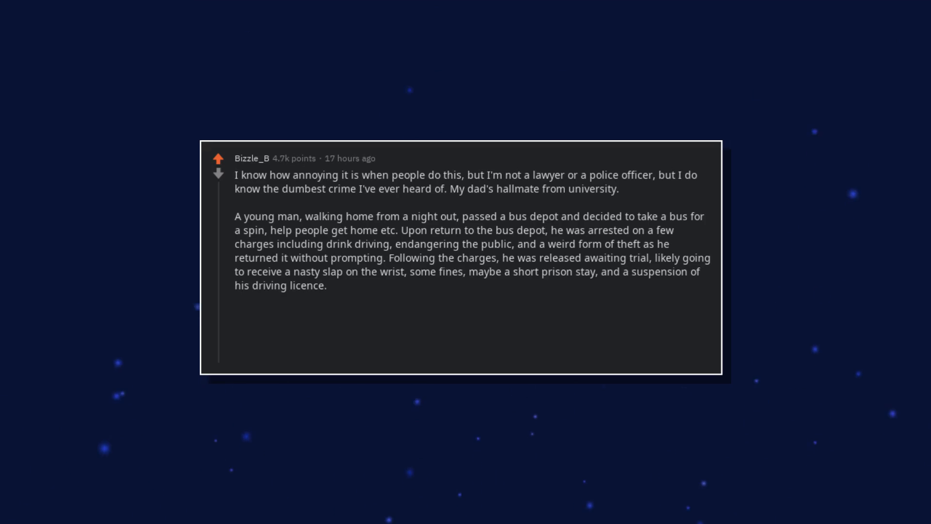
pyautogui.write('Not long before the trial,')
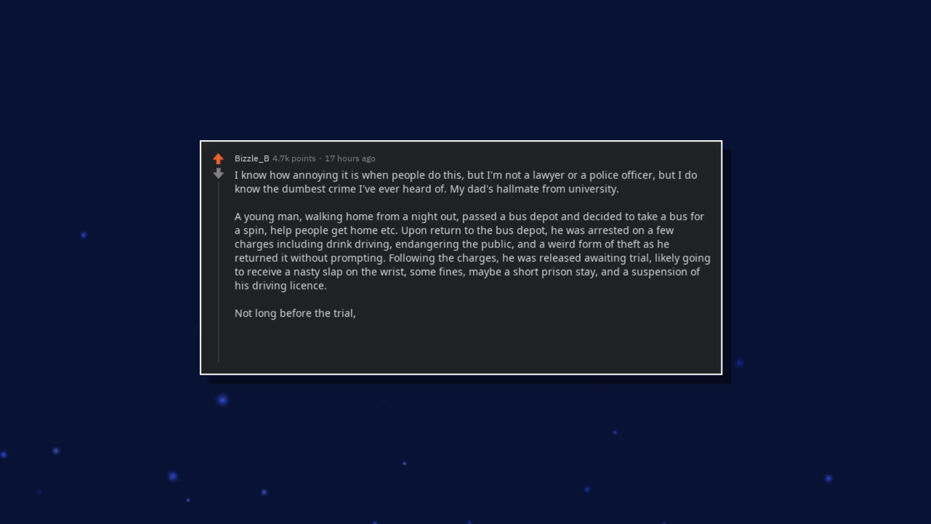
pyautogui.write('he needed a good night out with friends, and he walked home past that same bus depot,')
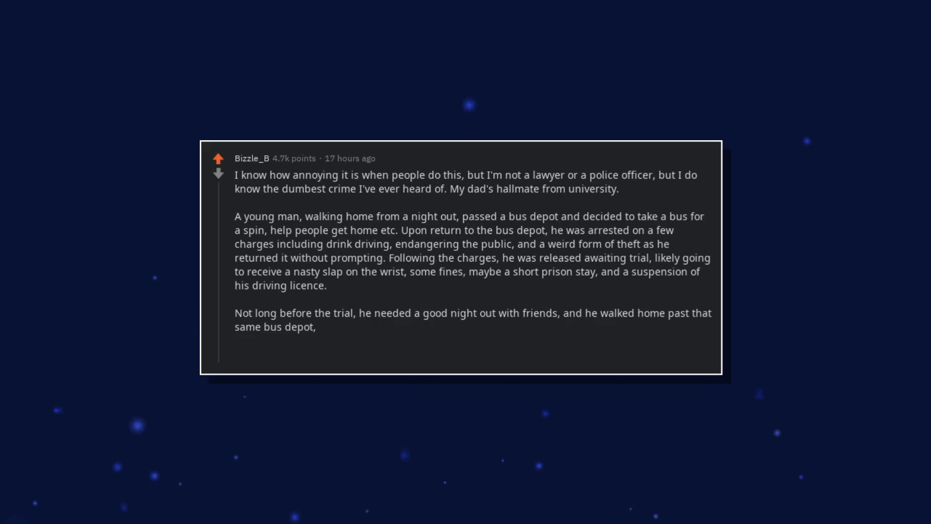
pyautogui.write('it was just too tempting.')
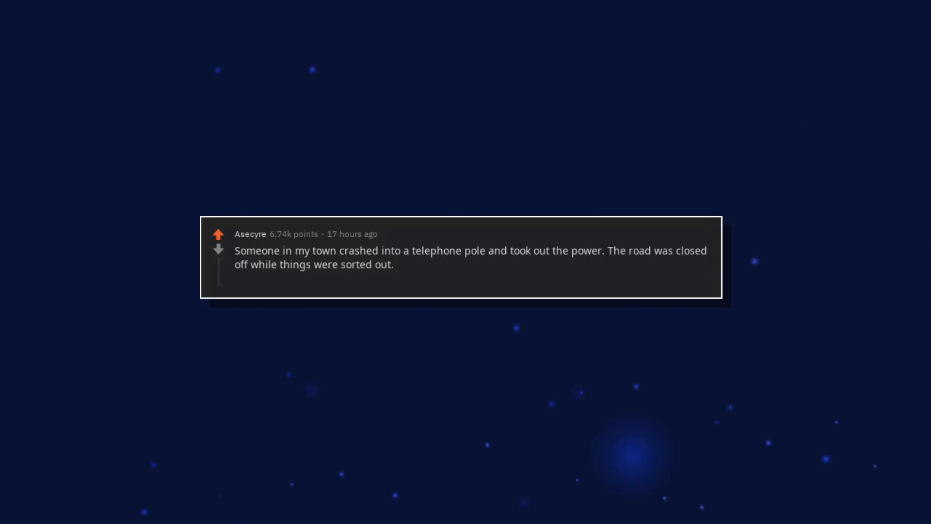
pyautogui.write('One lady decided she couldnt take the long way home and crashed into the same telephone pole.')
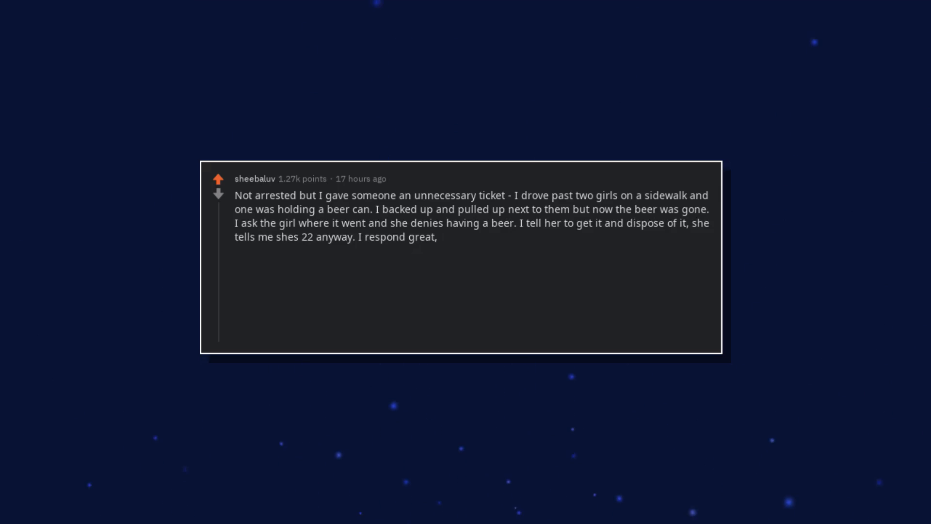
pyautogui.write('no reason to get in trouble for alcohol, just go get the')
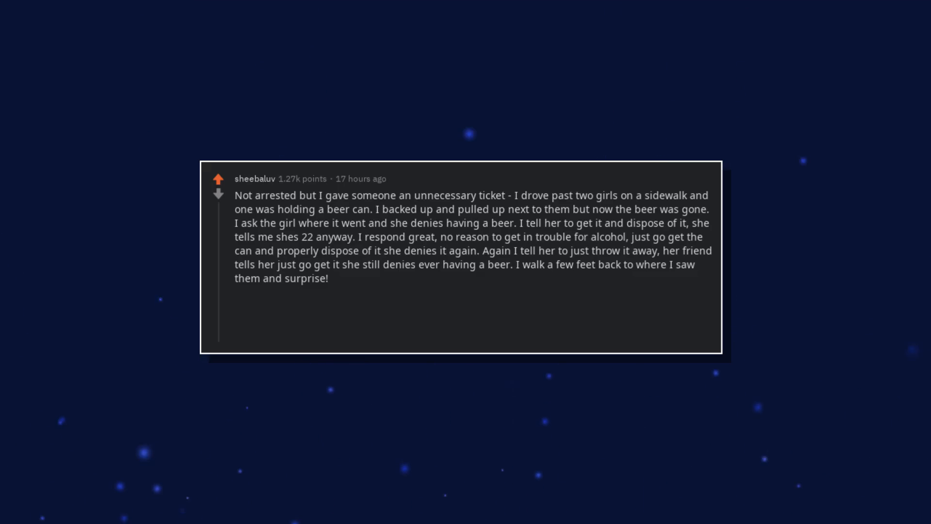
pyautogui.write('Theres a beer can on the ground.')
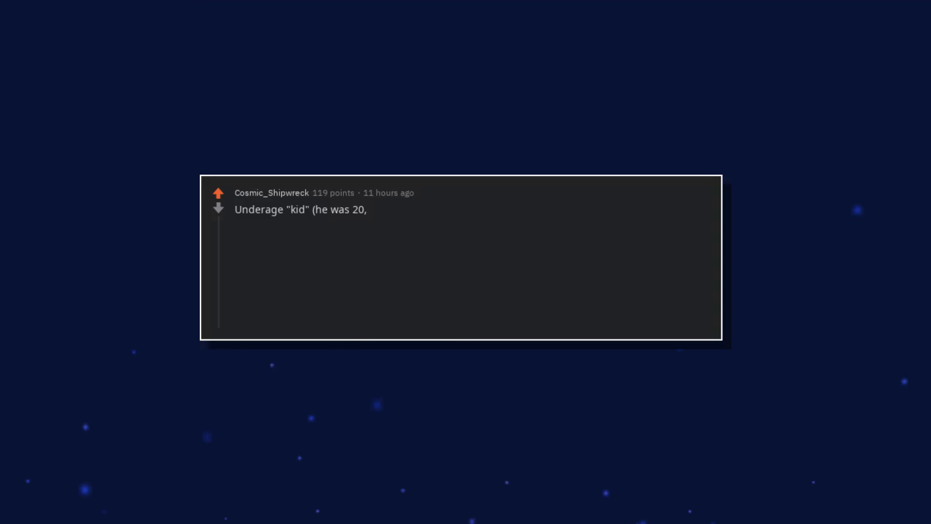
pyautogui.write('I think),')
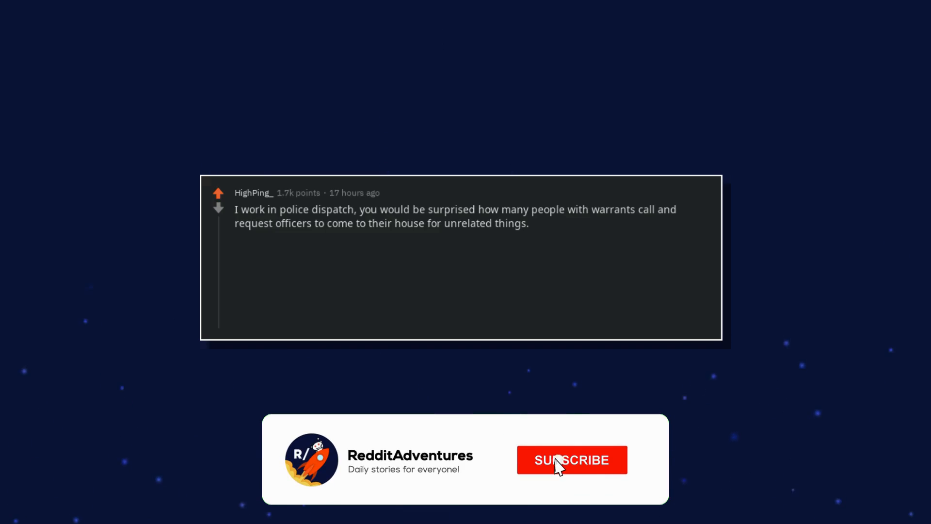
pyautogui.click(571, 460)
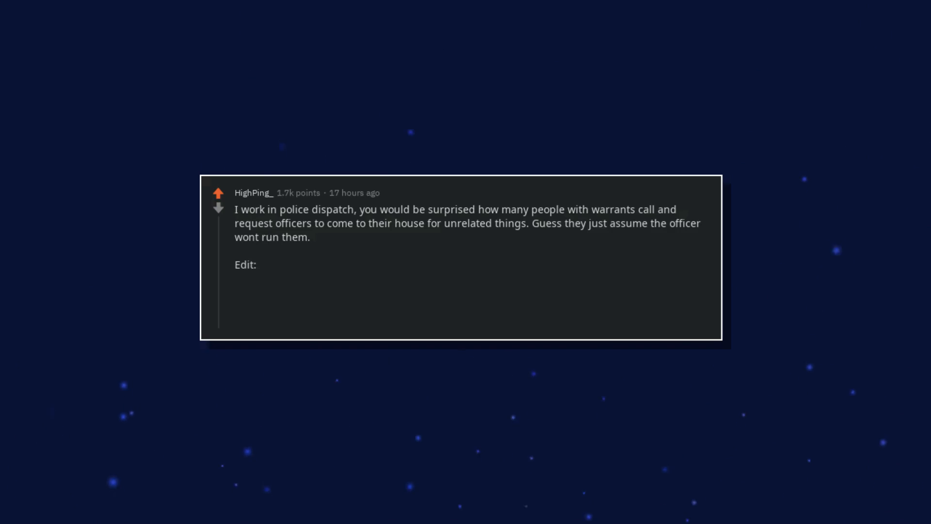
pyautogui.write('My favorite instance of someone shooting their self in foot was just a couple weeks ago though,')
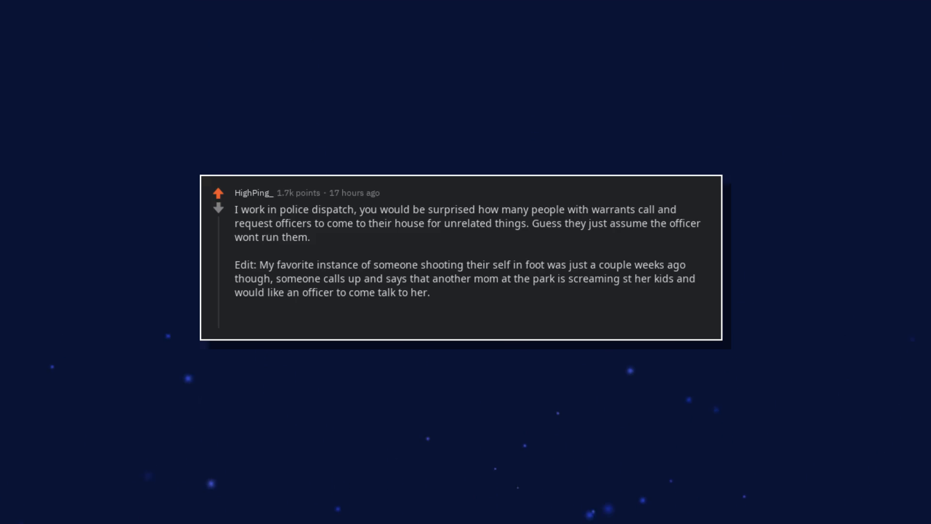
pyautogui.write('I smiled to myself,')
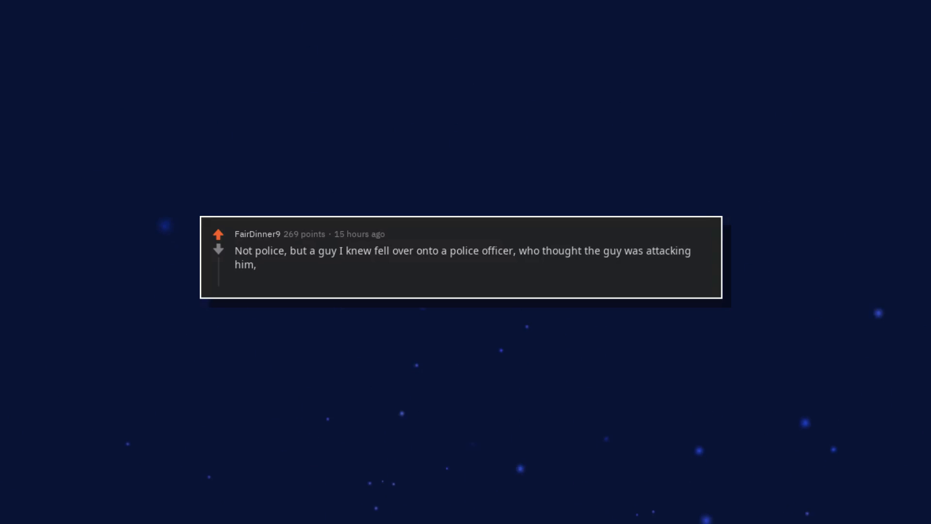
pyautogui.write('he got arrested.')
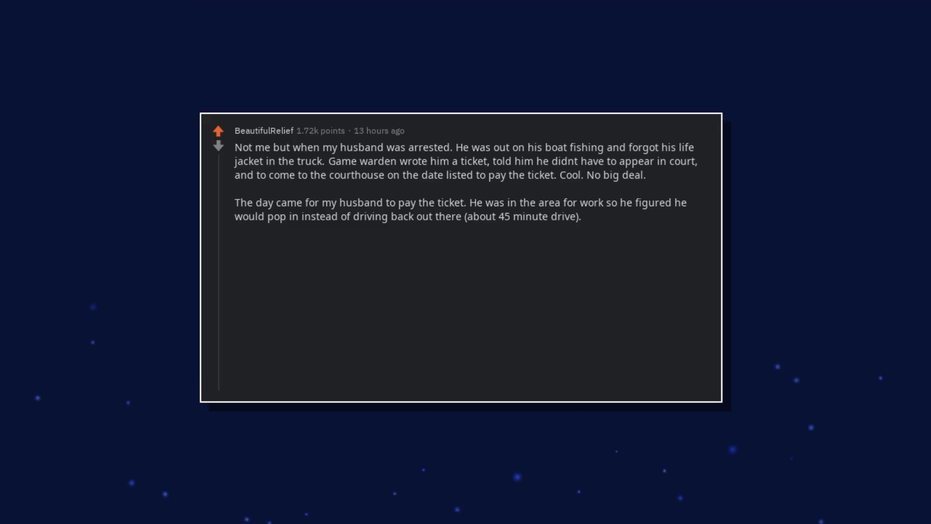
pyautogui.write('He went in to pay the ticket,')
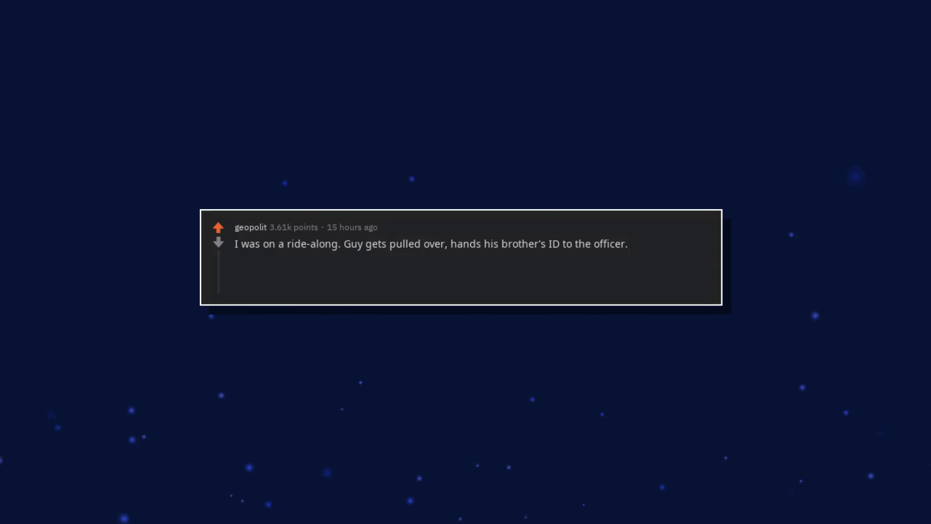
pyautogui.write('It is not a good match. Officer asks him when he was born. He gets that one right.')
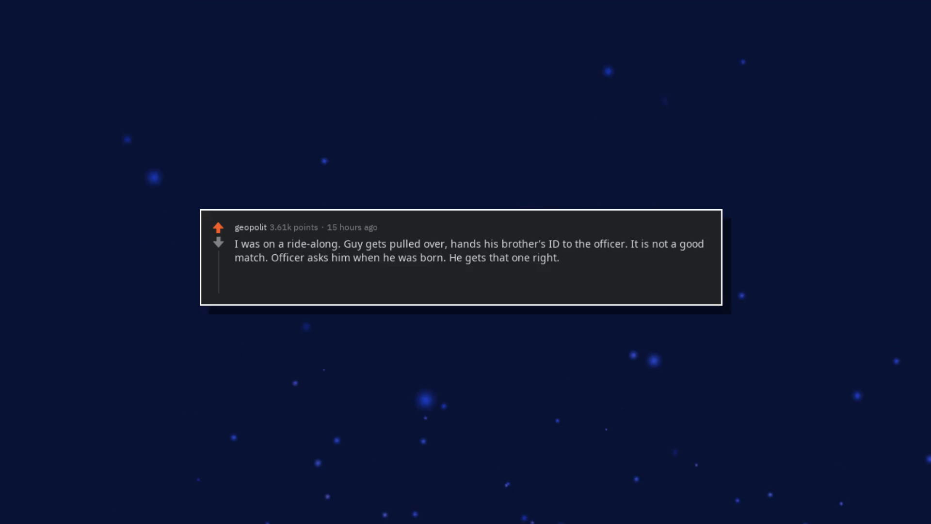
pyautogui.write('Asks him how old he is.')
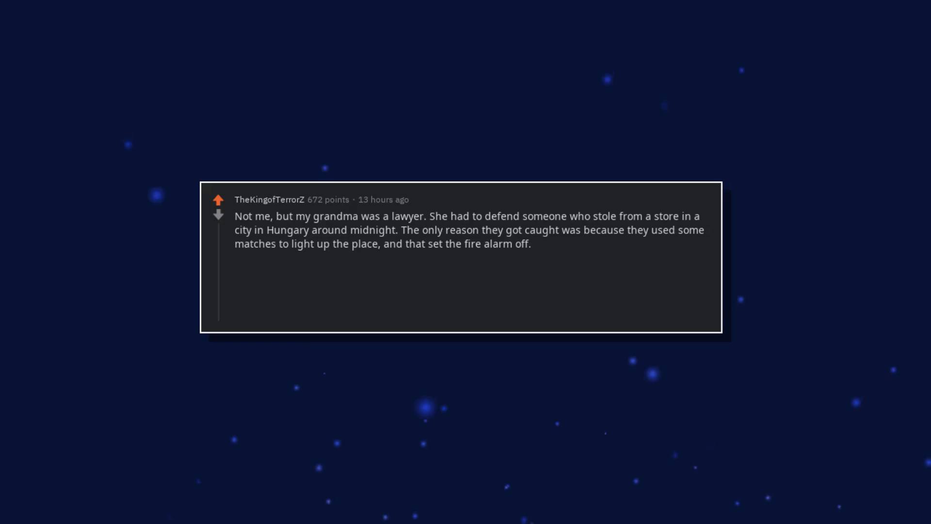
pyautogui.write('As if that wasnt enough,')
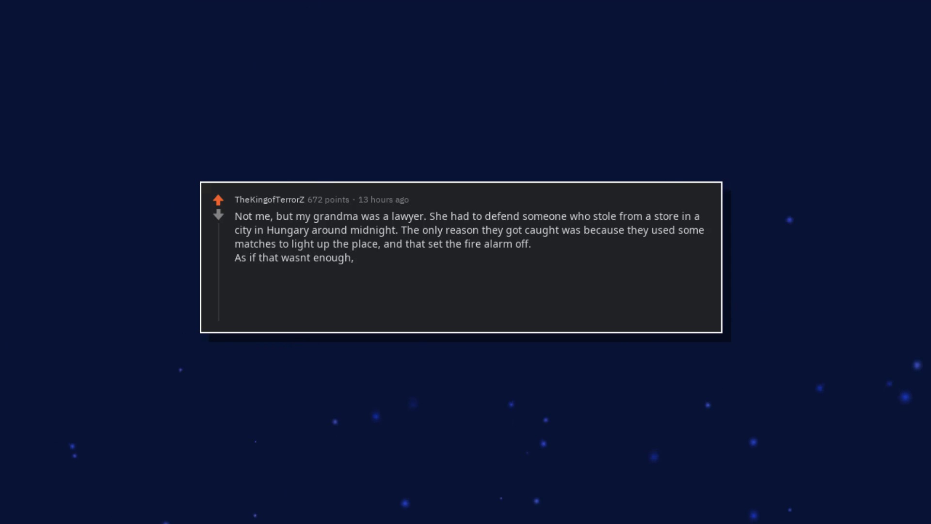
pyautogui.write('a few weeks later in court,')
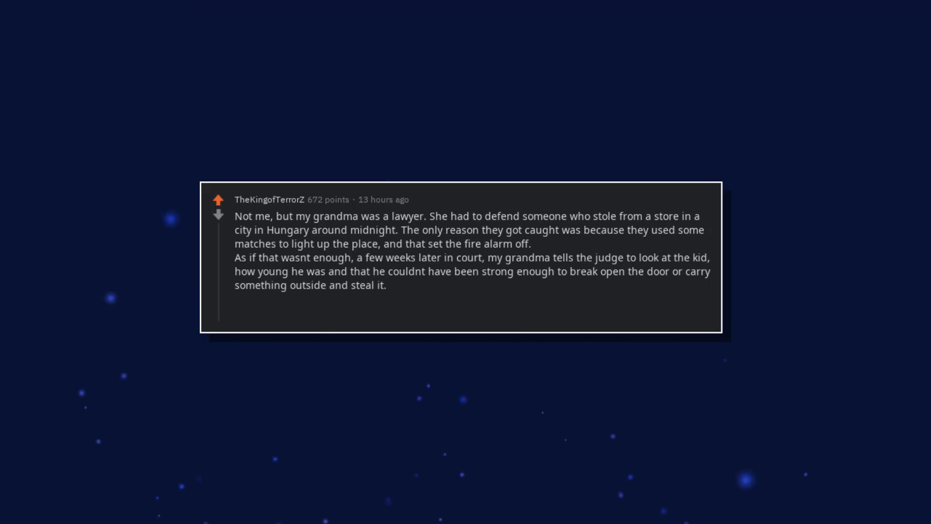
pyautogui.write('At this point the defendant stands up,')
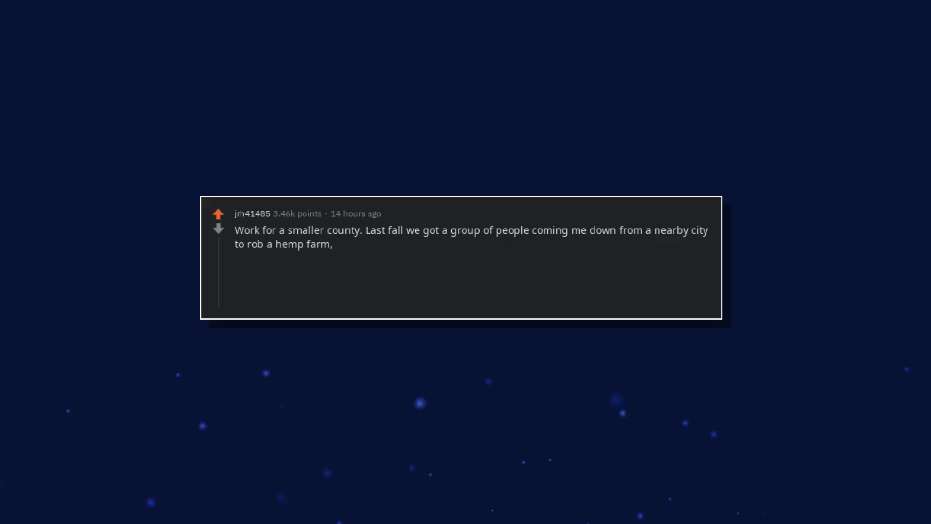
pyautogui.write('thinking it was weed growing along the highway.')
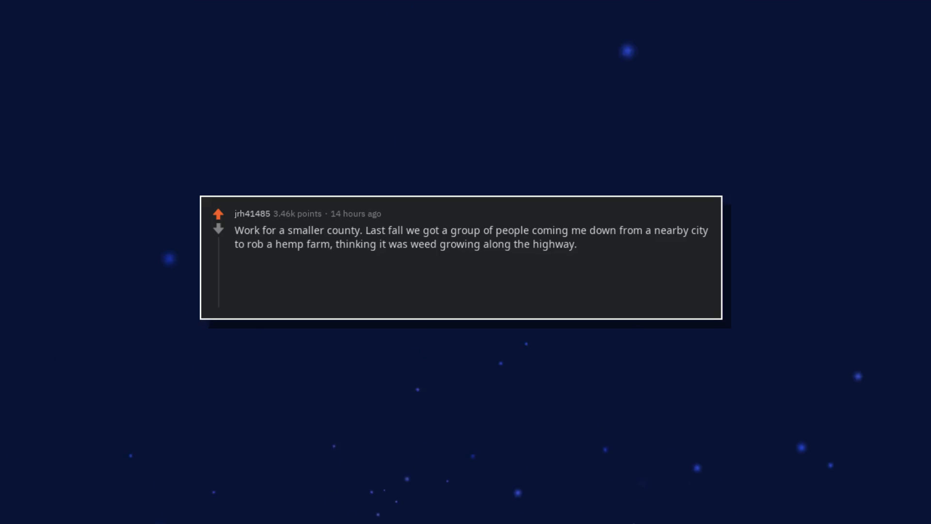